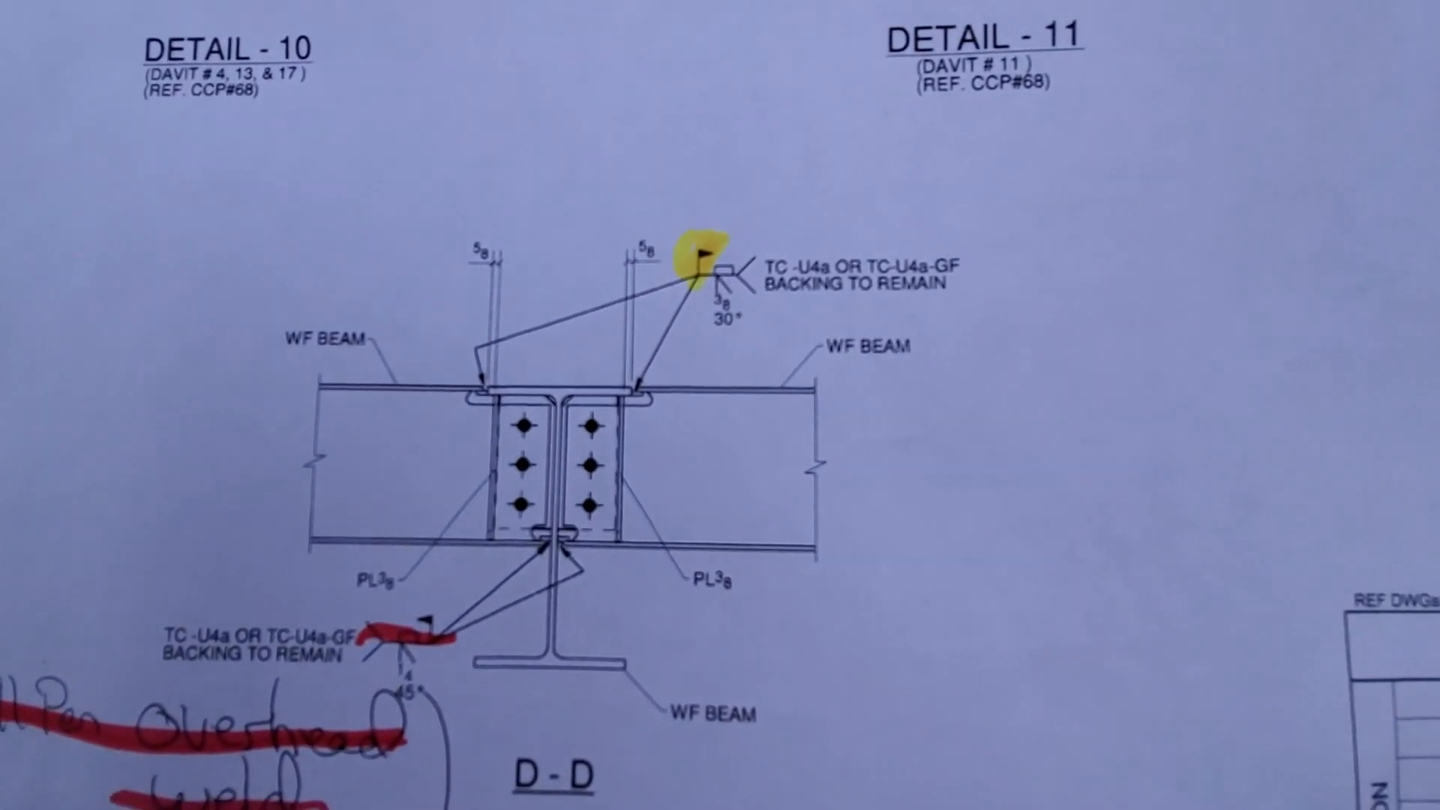
scroll(down, 3)
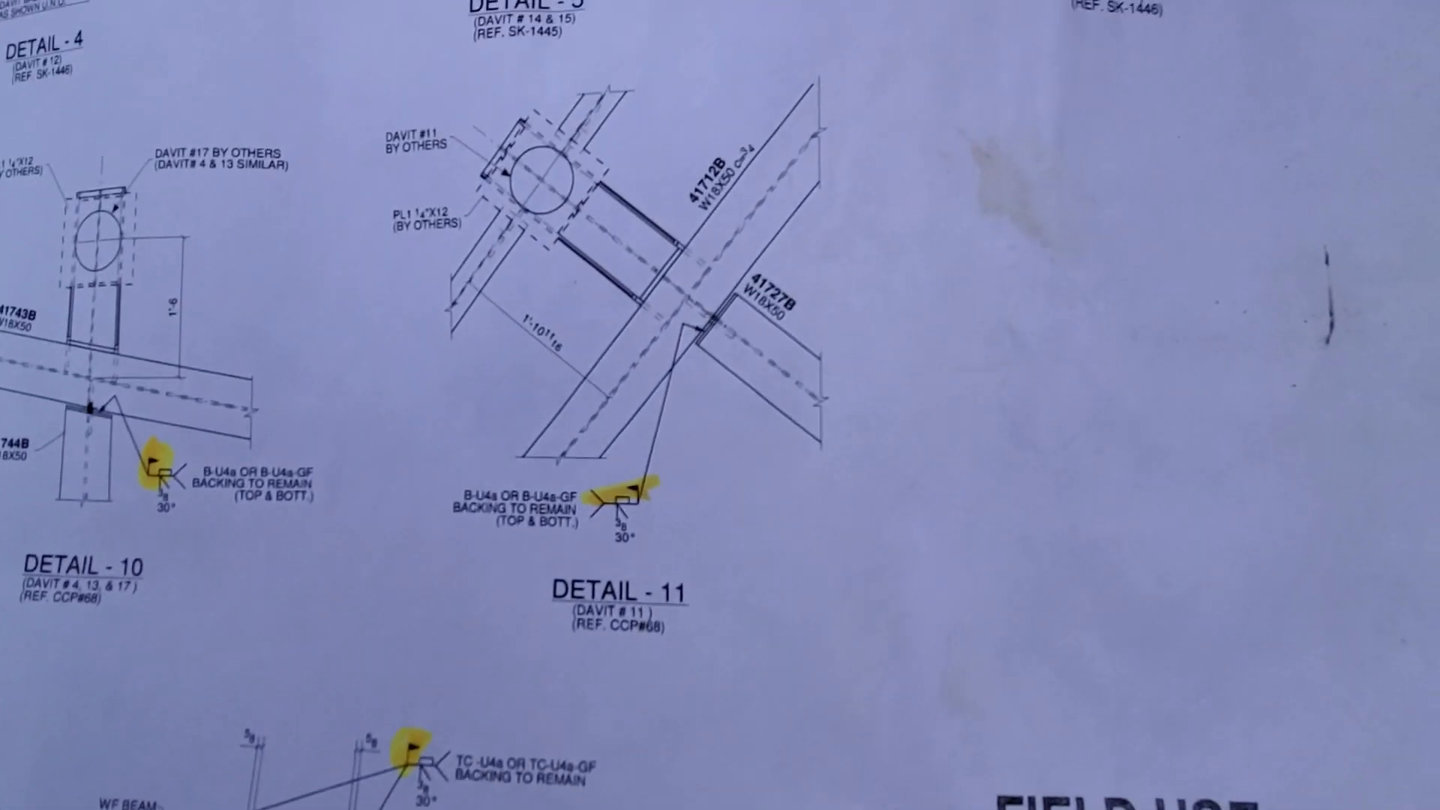